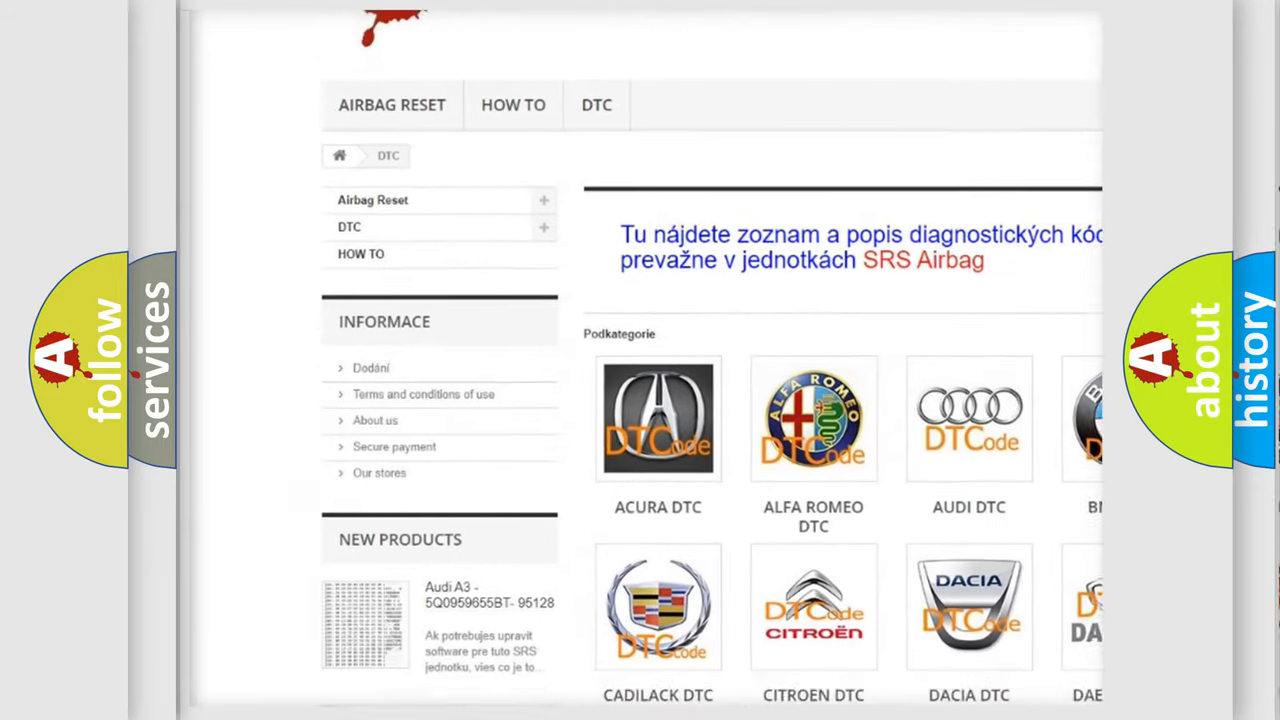
# Step: Scroll the DTC make grid down until the GMC DTC entry is in view
pyautogui.scroll(-3)
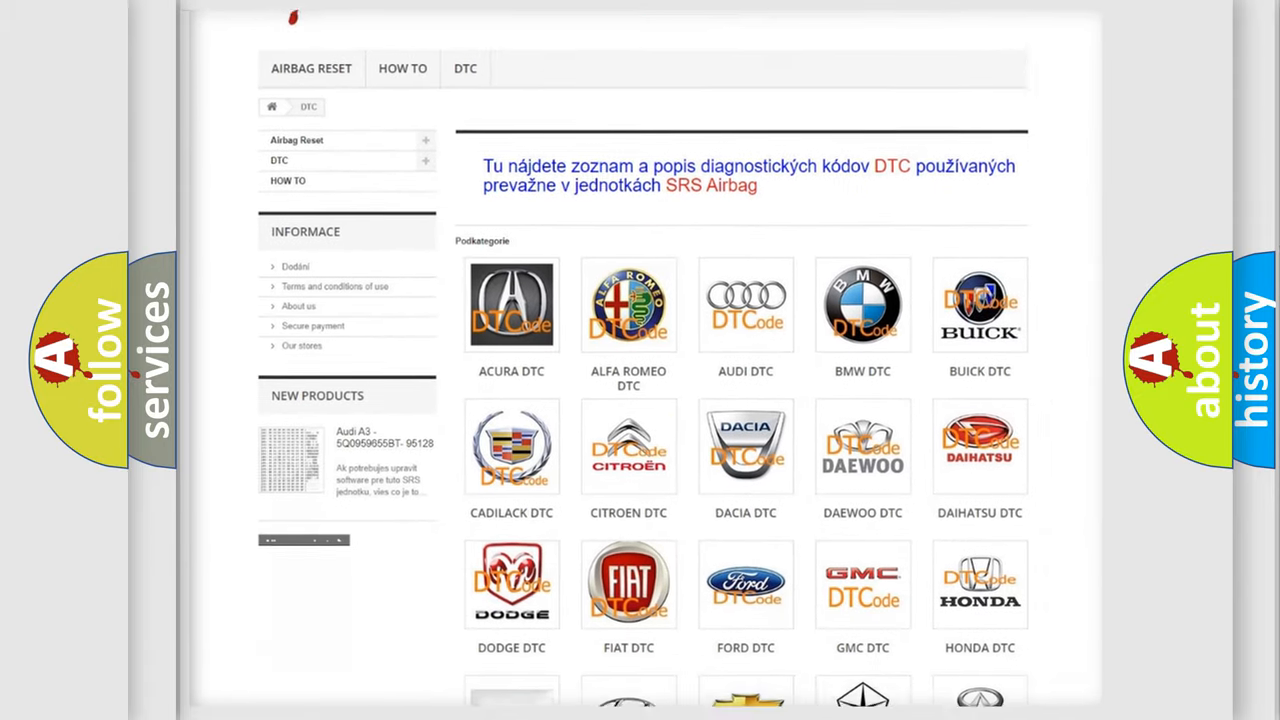
pyautogui.scroll(-3)
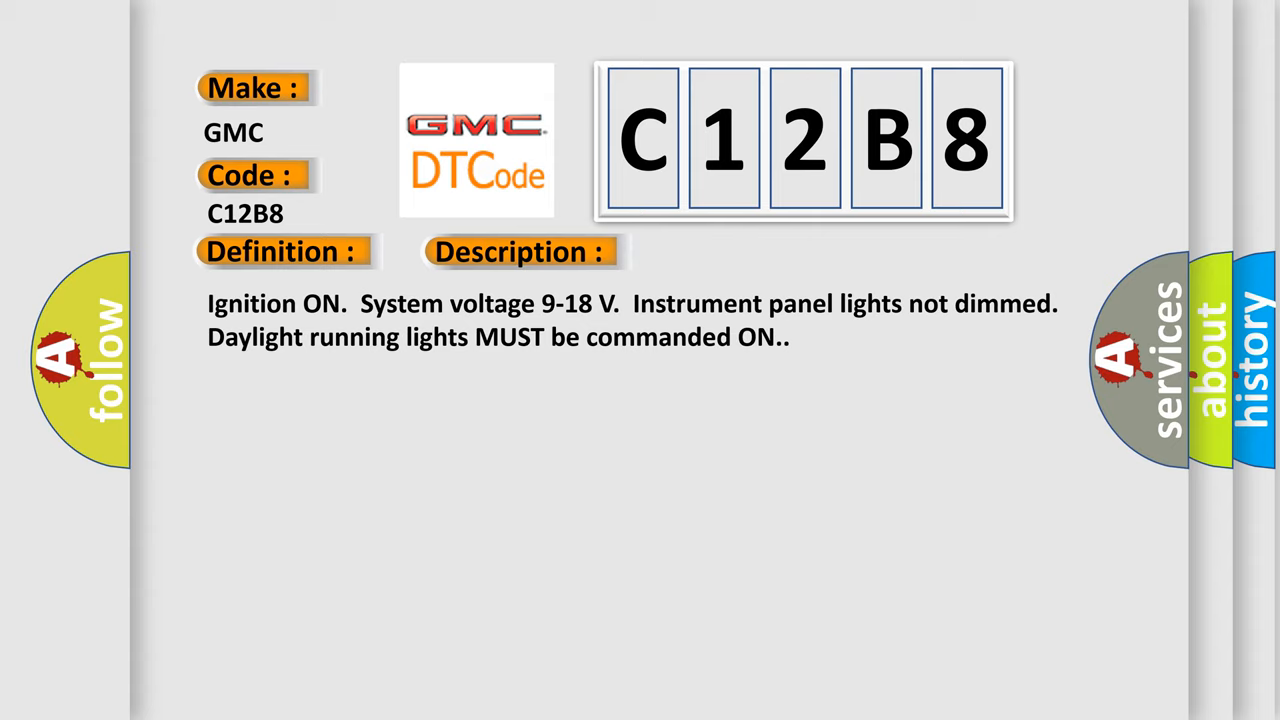
# Step: Reveal the Cause section: TCCM reads 3.4 V+ when on, 1.6 V or less when off
pyautogui.click(736, 252)
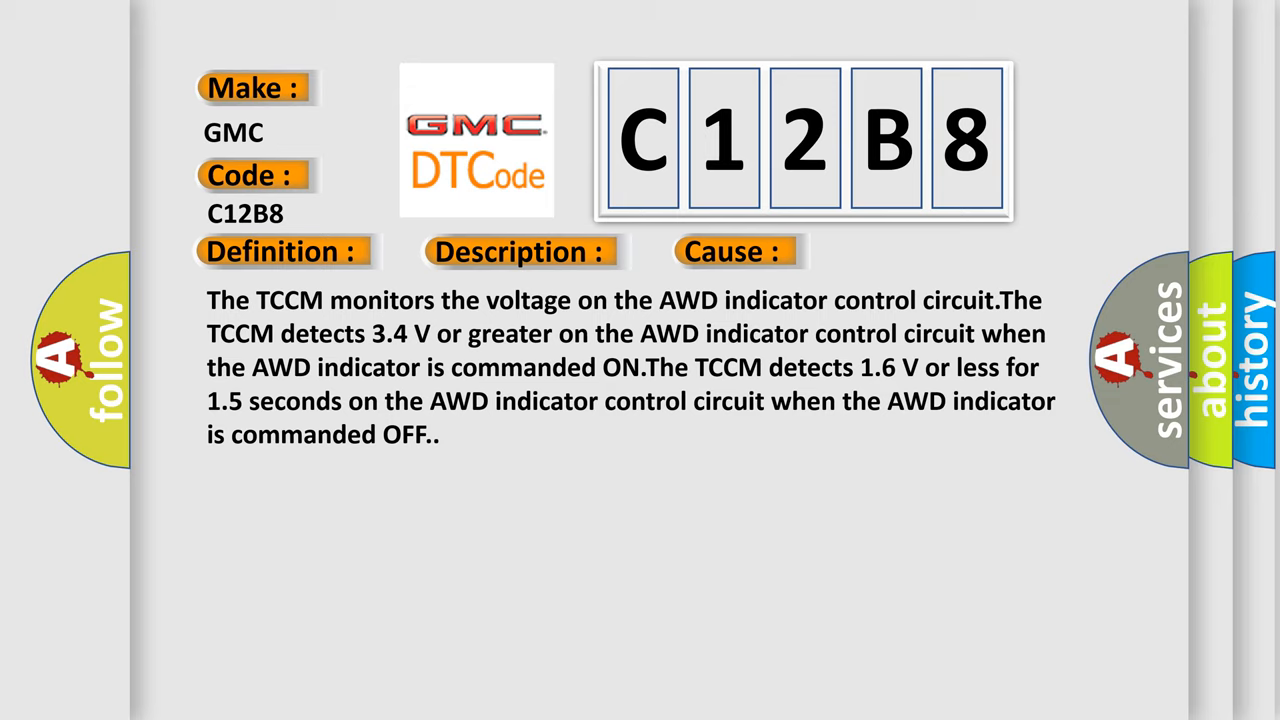